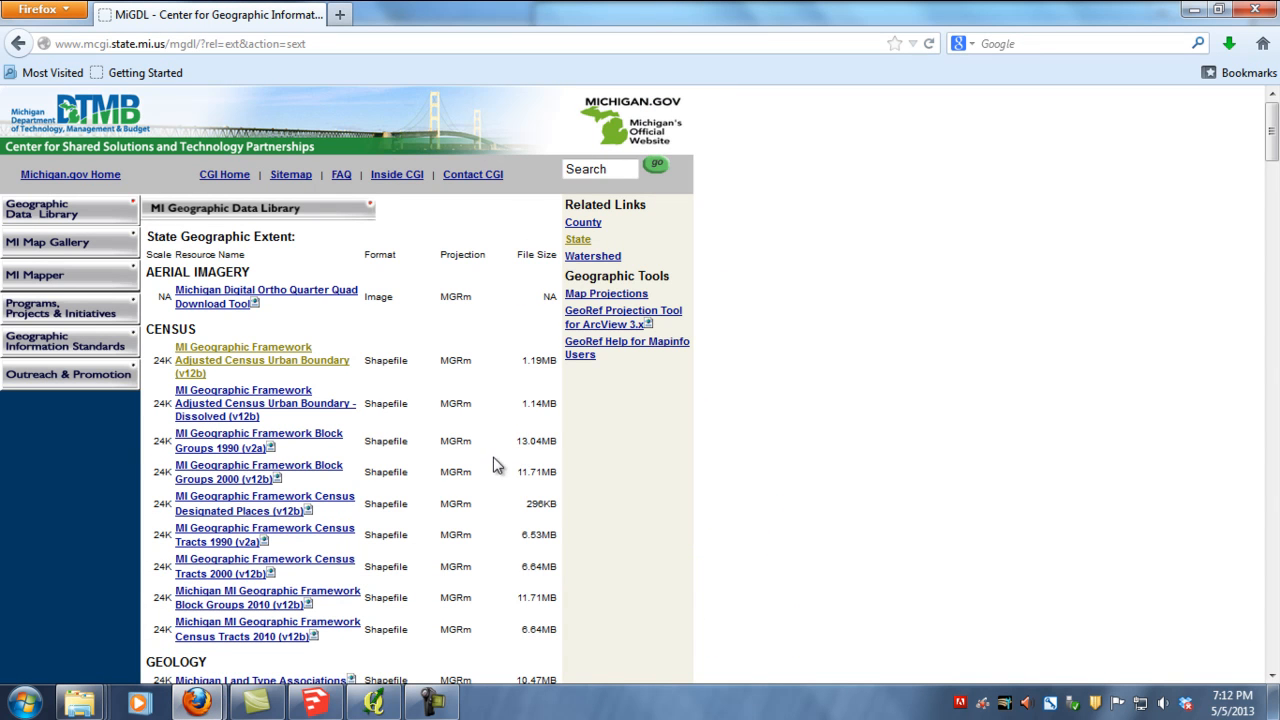
pyautogui.moveTo(415, 435)
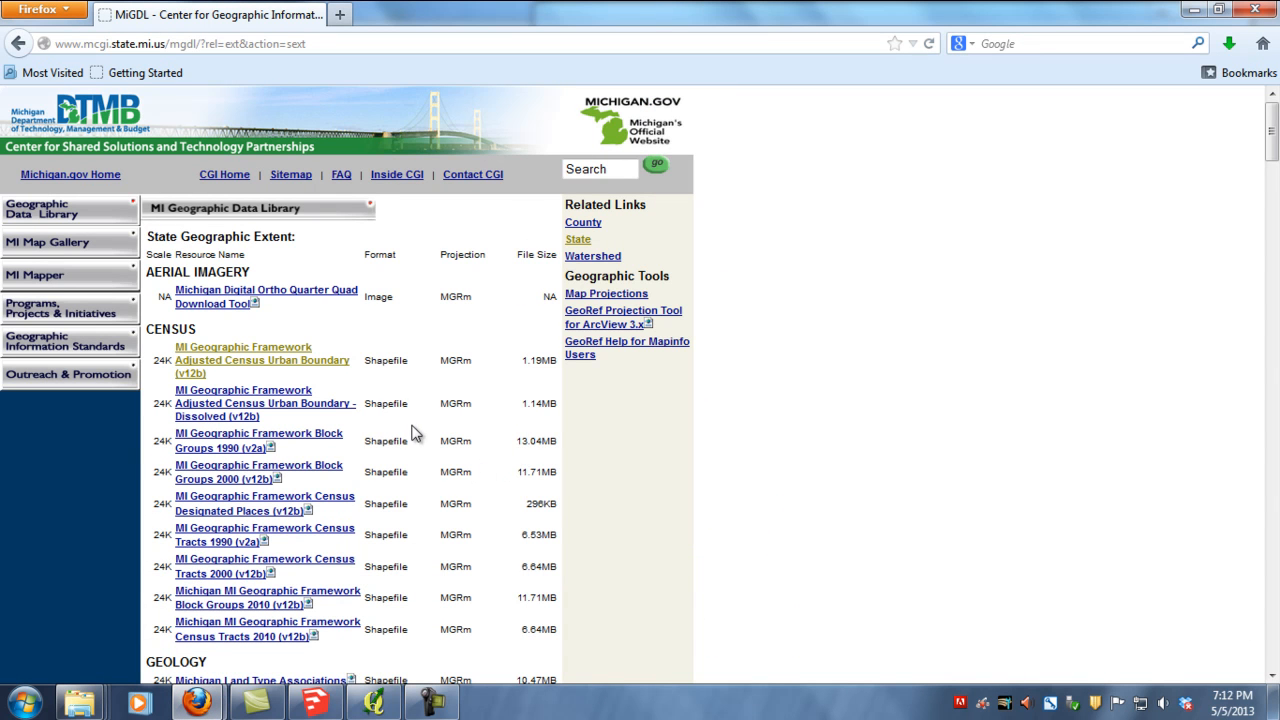
pyautogui.moveTo(276, 367)
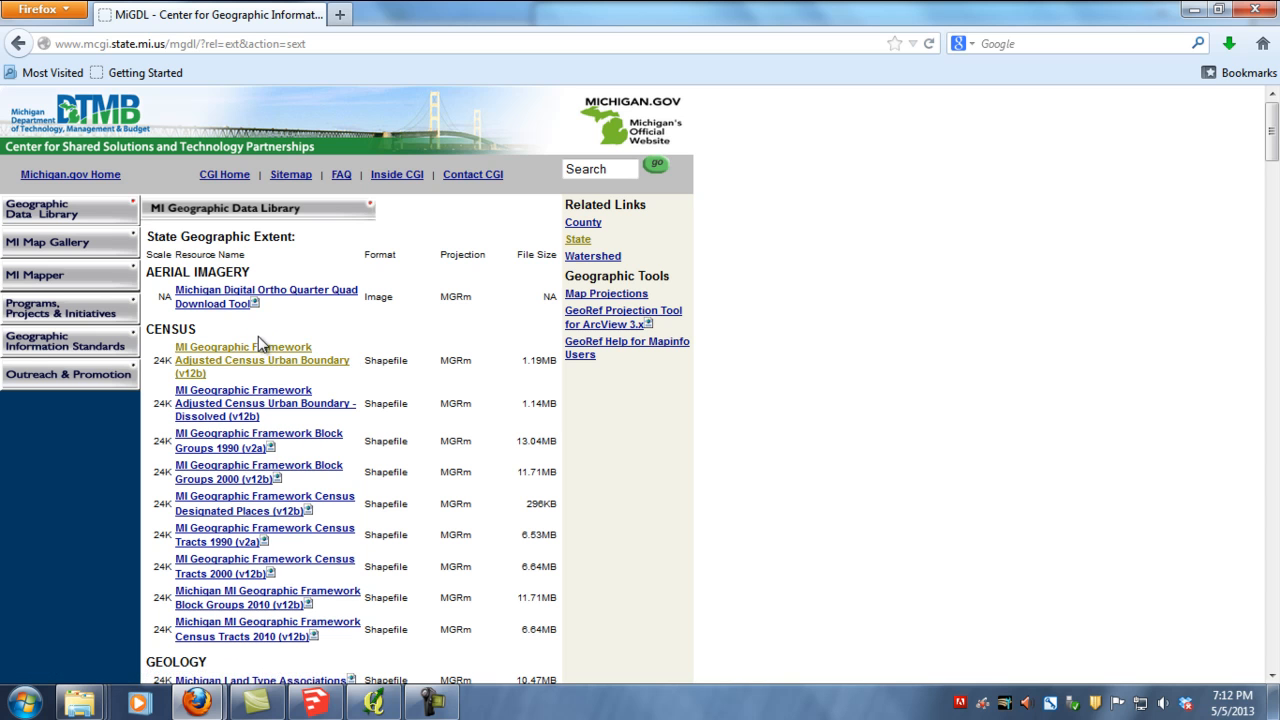
pyautogui.moveTo(263, 360)
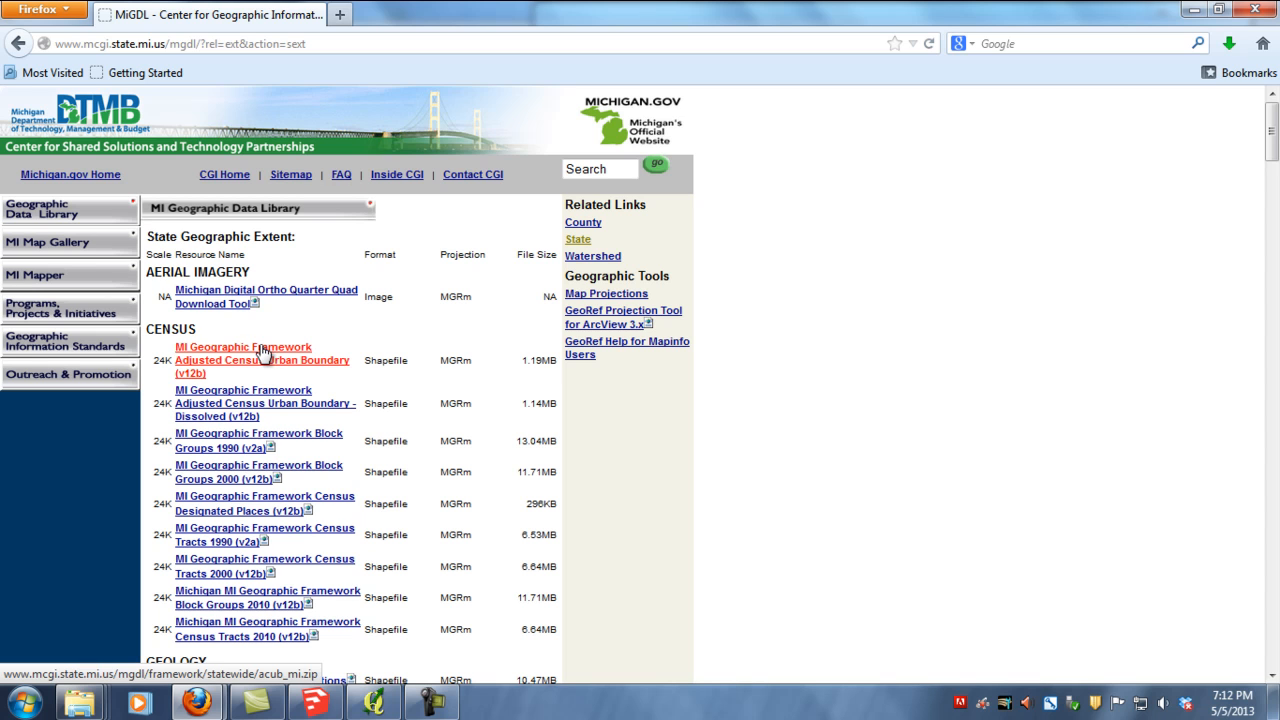
pyautogui.moveTo(262, 360)
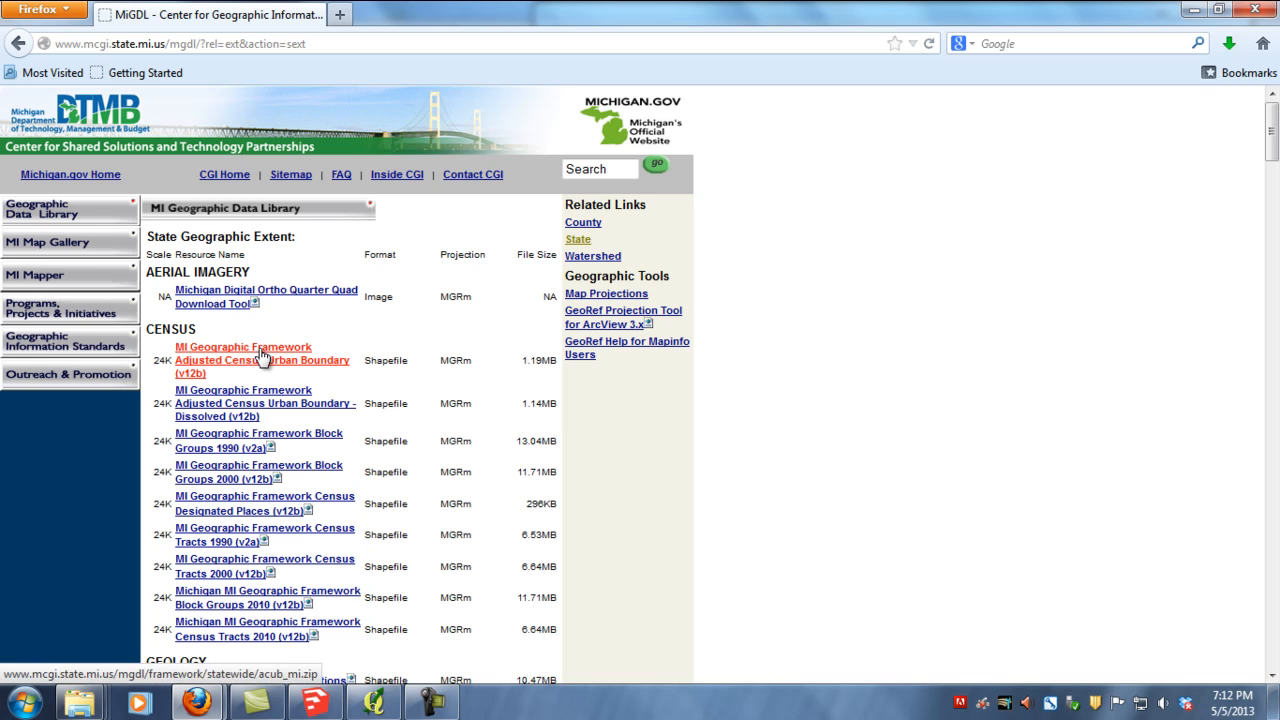
pyautogui.moveTo(280, 360)
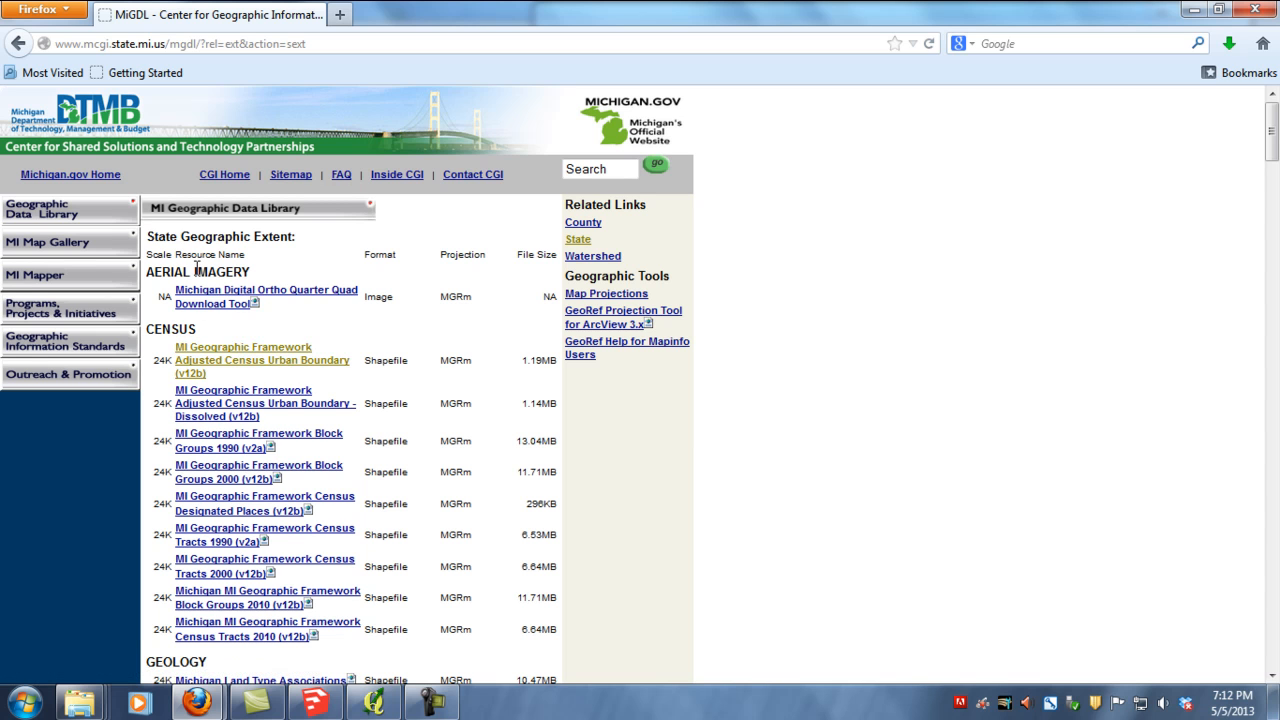
pyautogui.moveTo(229, 90)
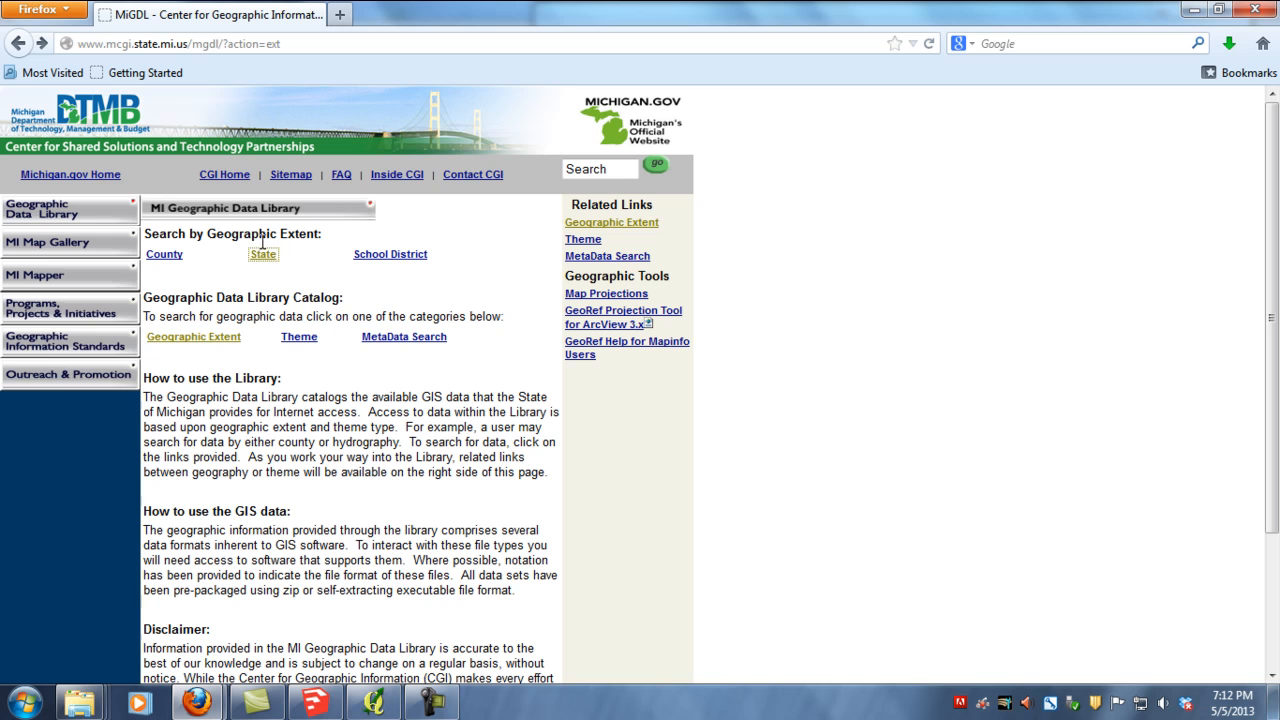
# Save the MI Adjusted Census Urban Boundary (v12b) zip, acub_mi, from the statewide listing.
pyautogui.click(263, 254)
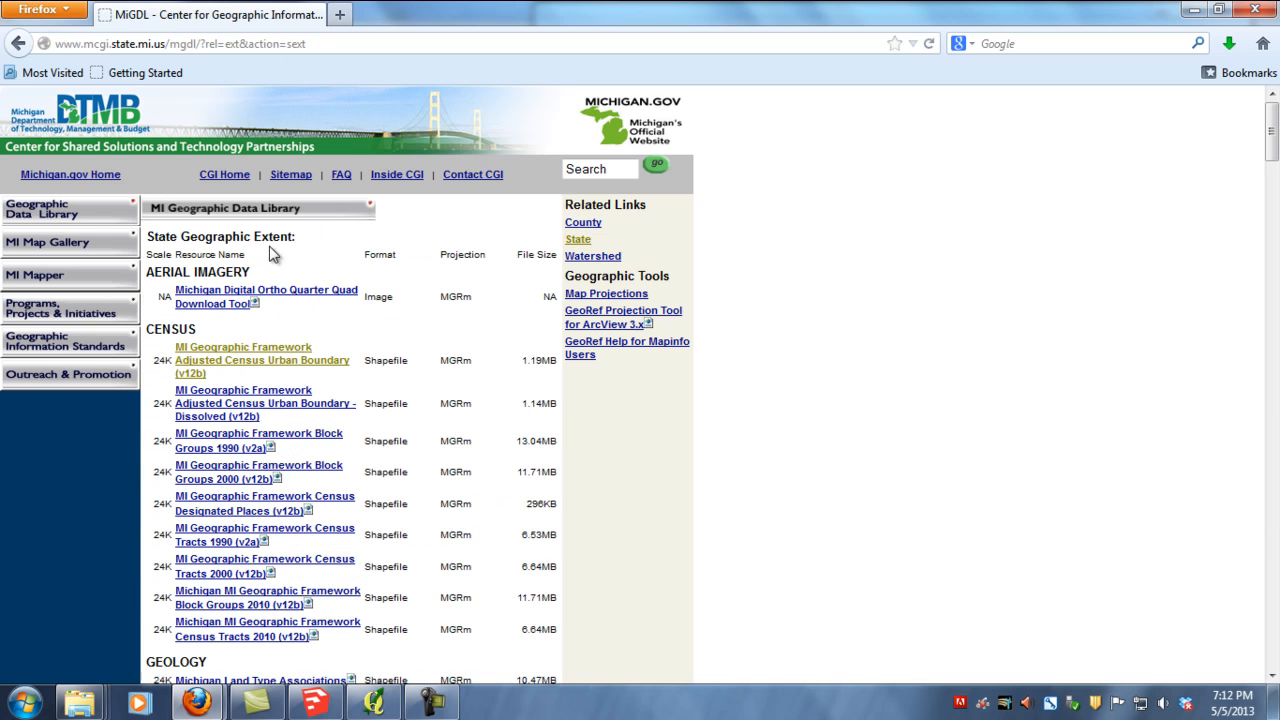
pyautogui.moveTo(209, 371)
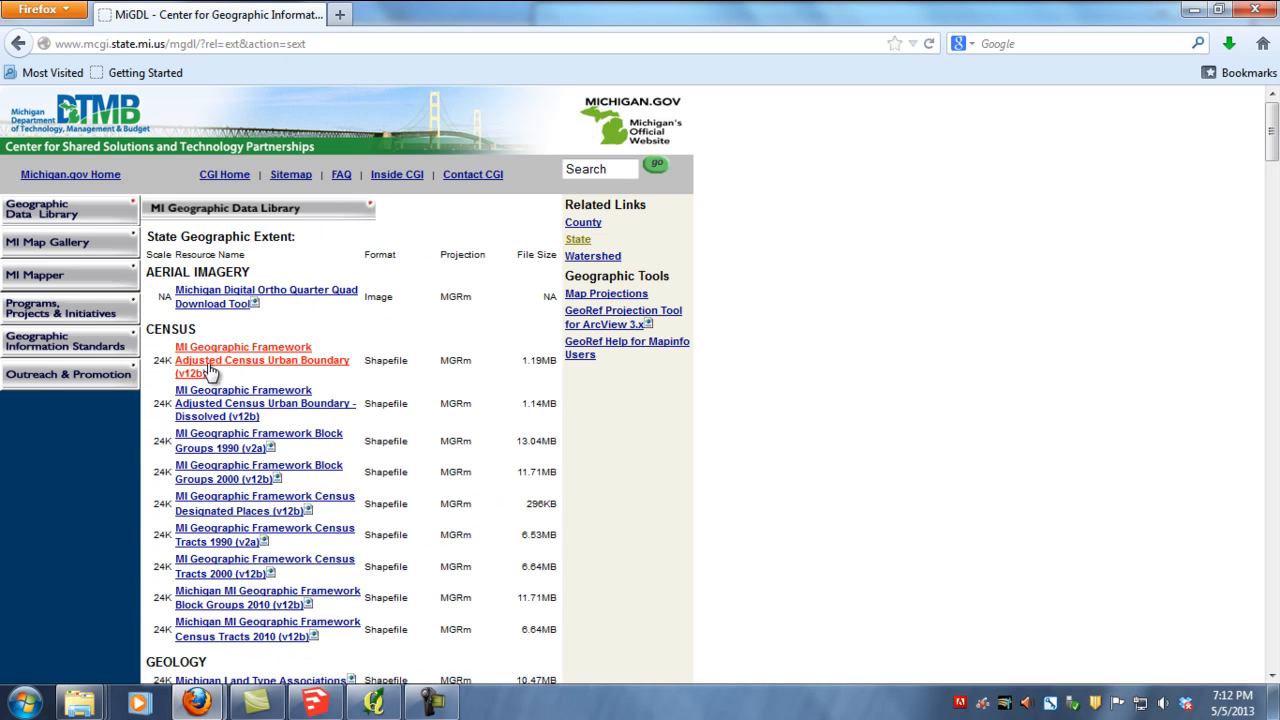
pyautogui.click(261, 360)
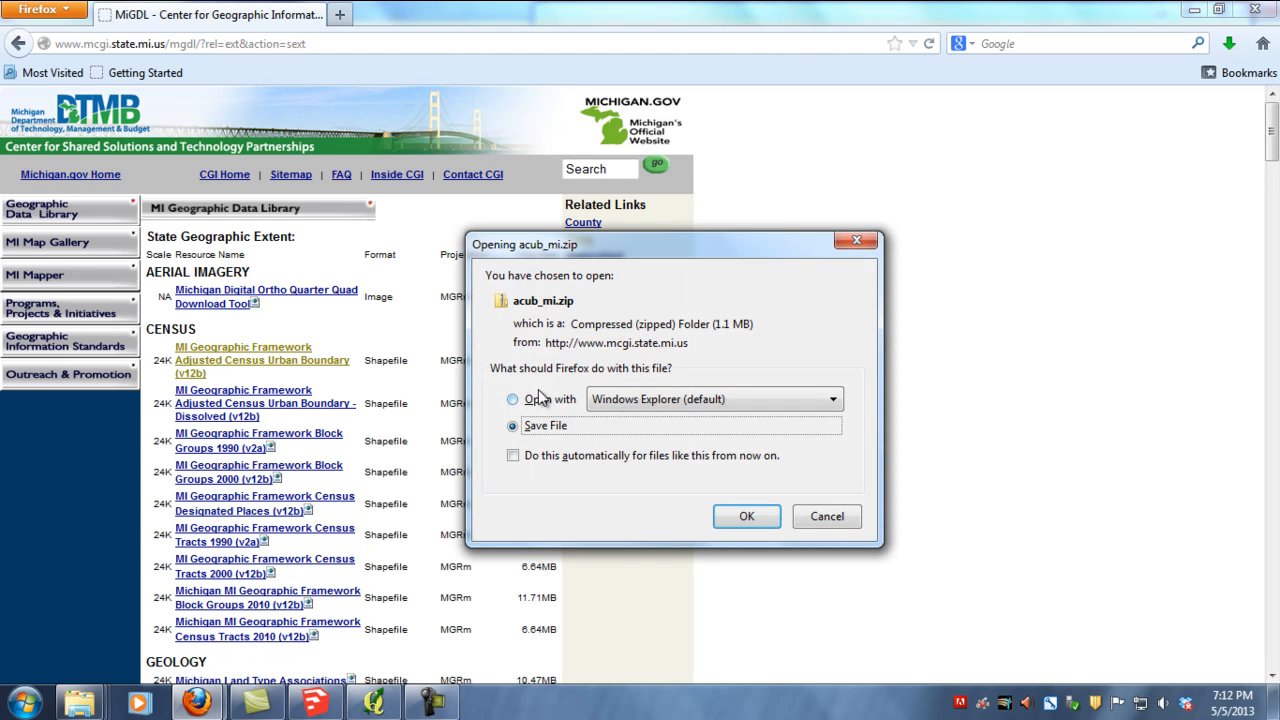
pyautogui.click(747, 516)
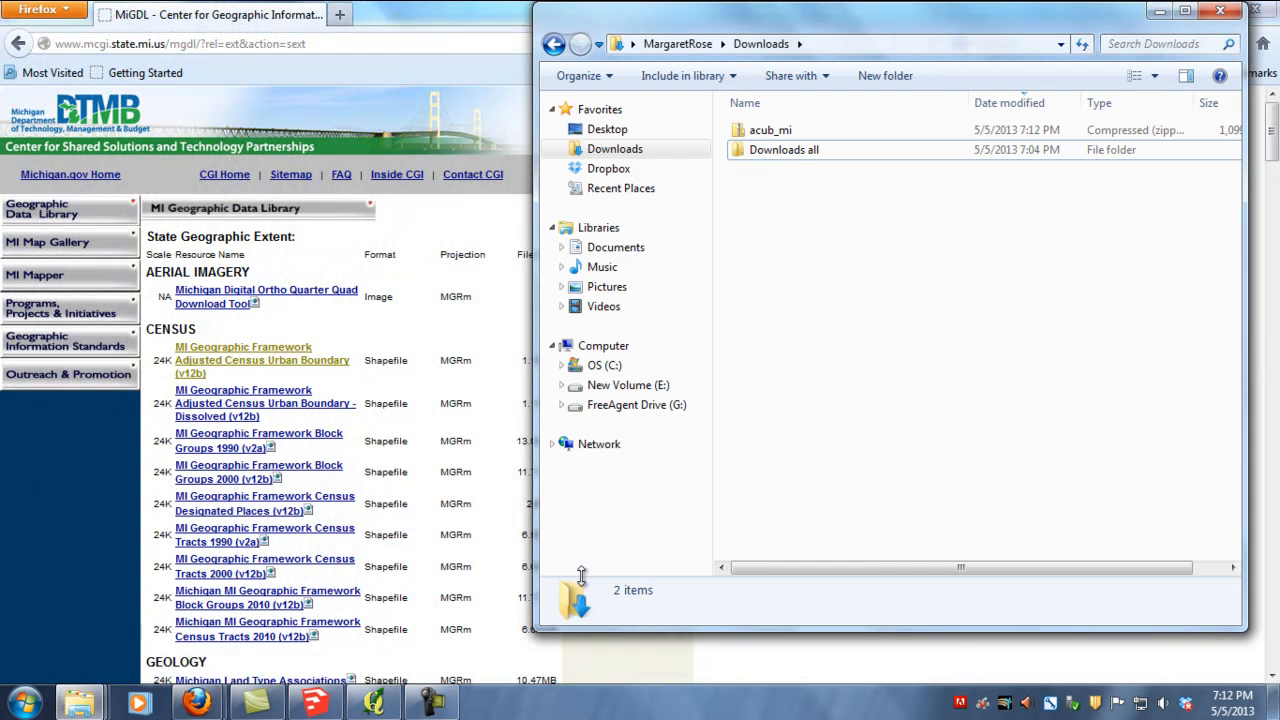
# Extract acub_mi.zip into an acub_mi folder with the shapefile and documentation.
pyautogui.click(770, 130)
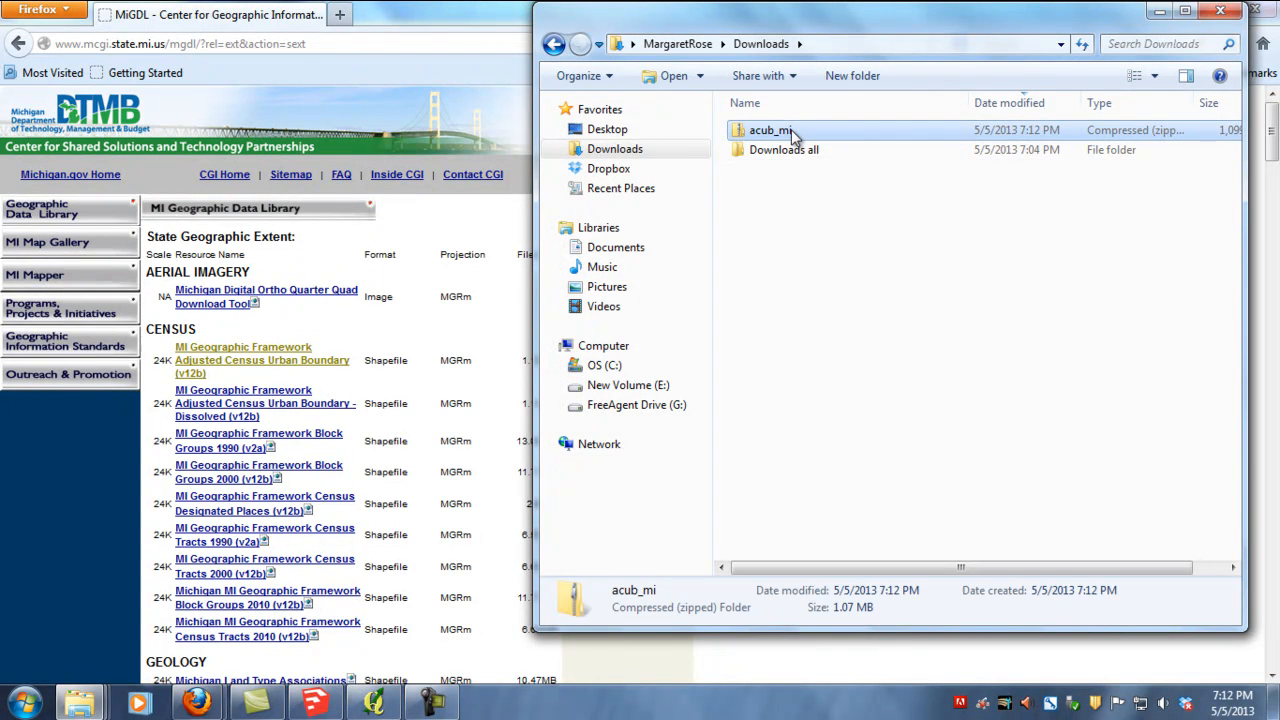
pyautogui.rightClick(775, 130)
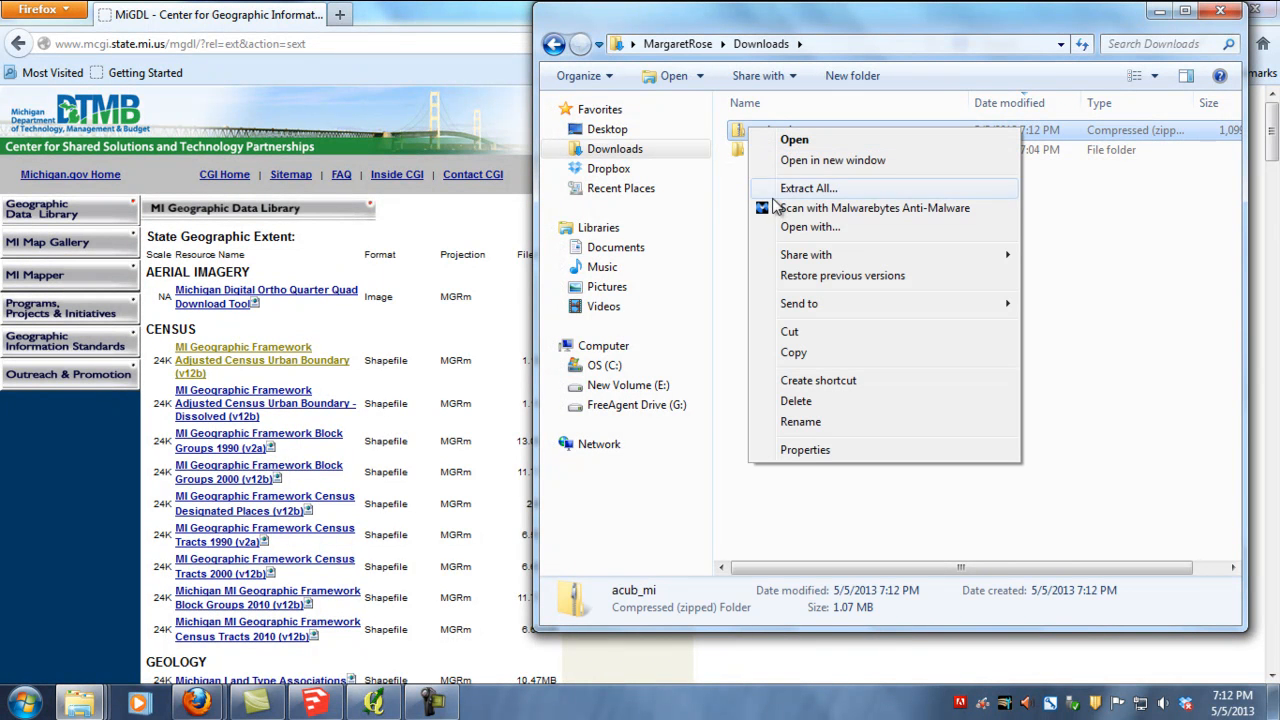
pyautogui.click(807, 188)
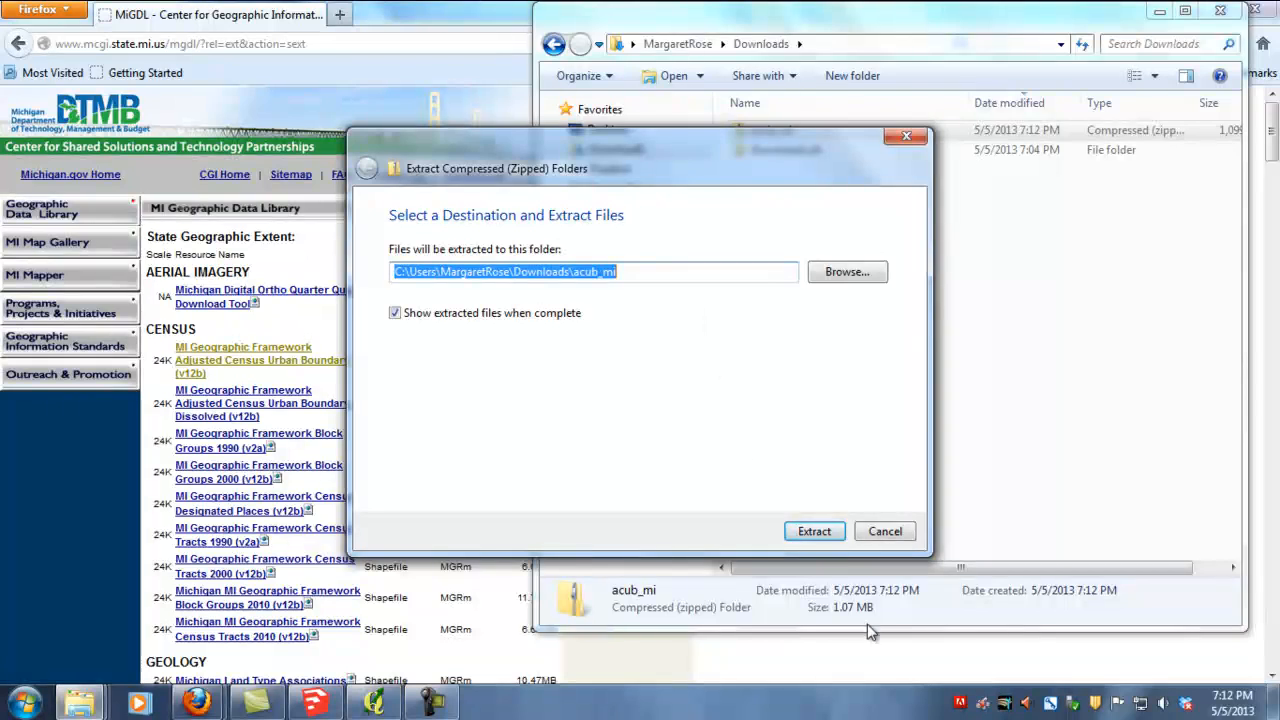
pyautogui.click(814, 531)
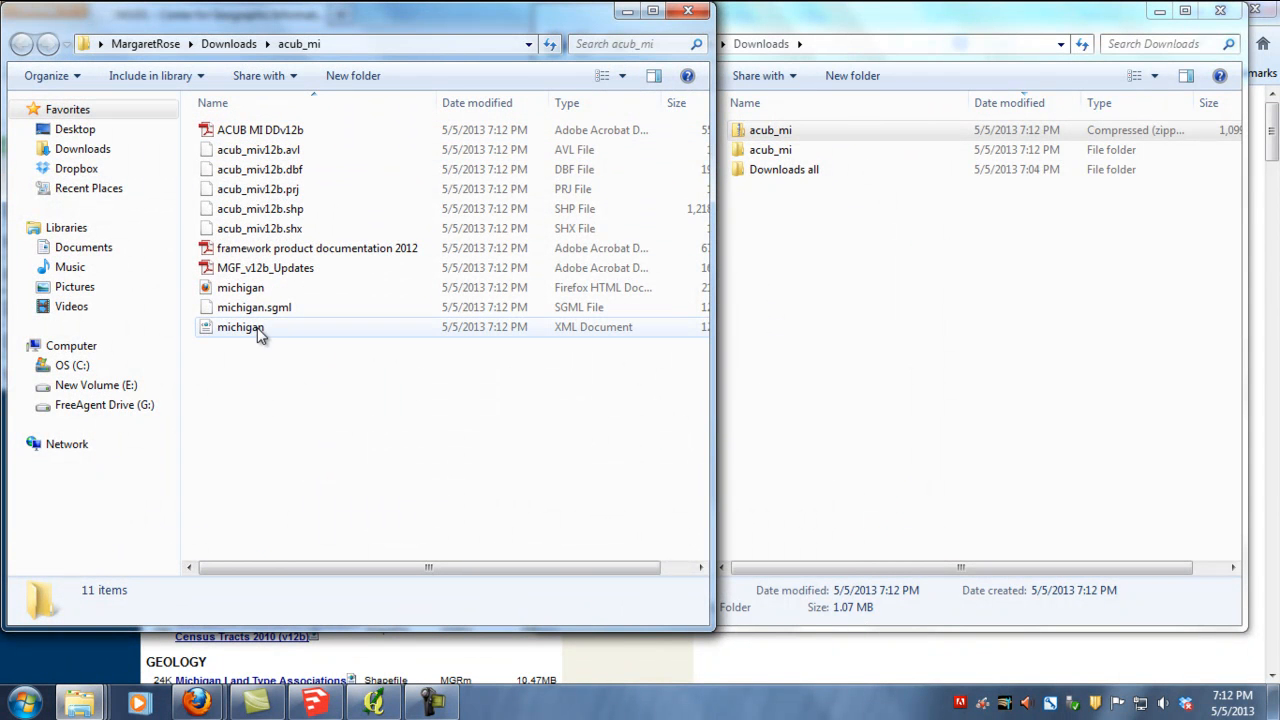
pyautogui.moveTo(268, 189)
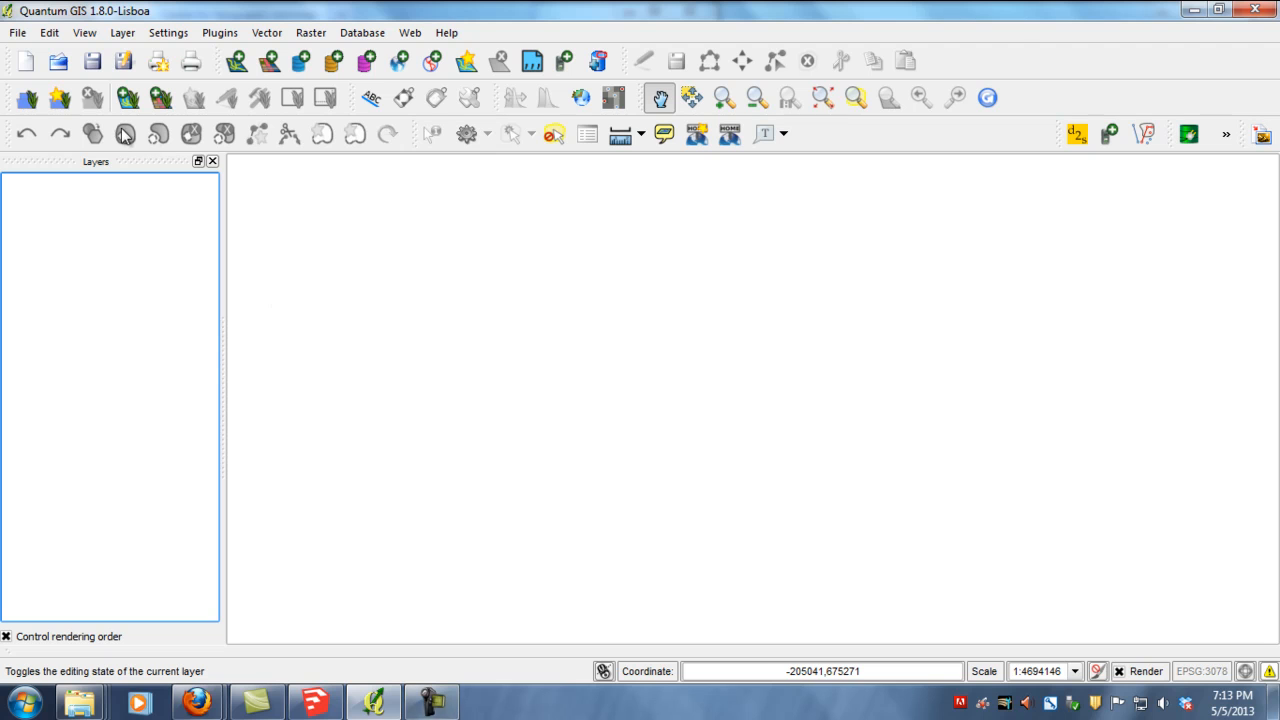
pyautogui.moveTo(217, 52)
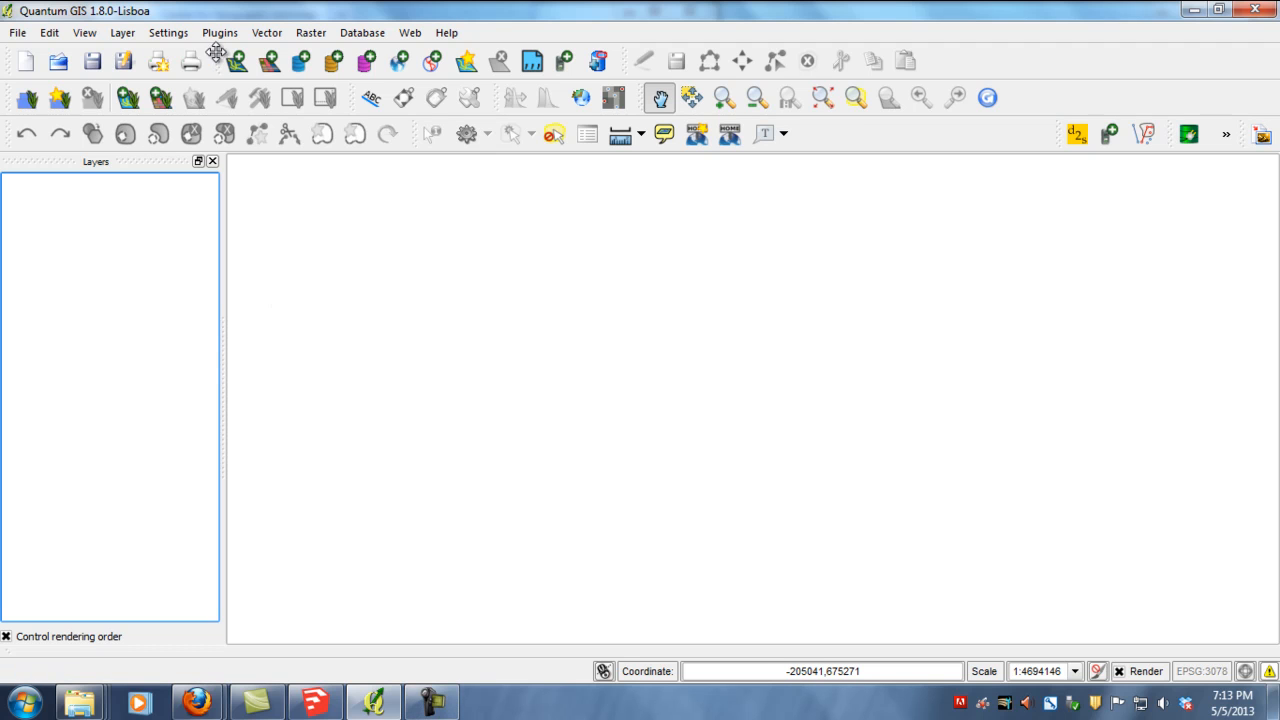
pyautogui.moveTo(172, 44)
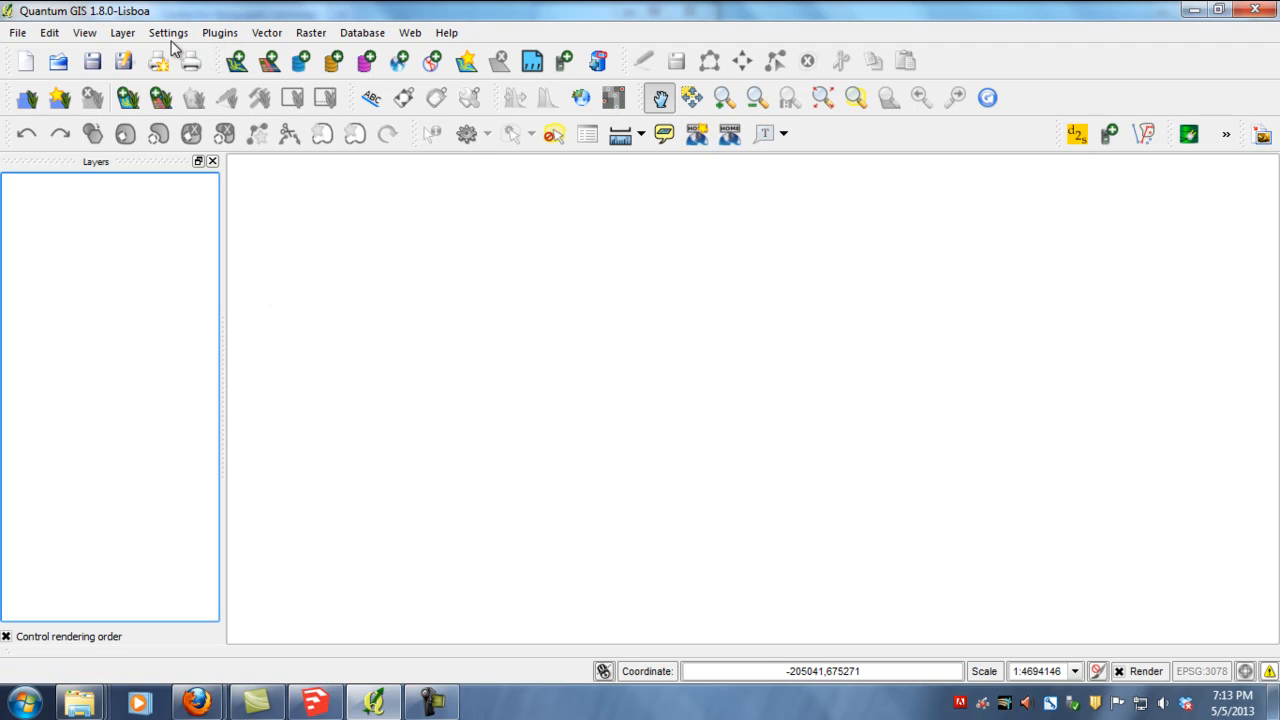
pyautogui.moveTo(193, 64)
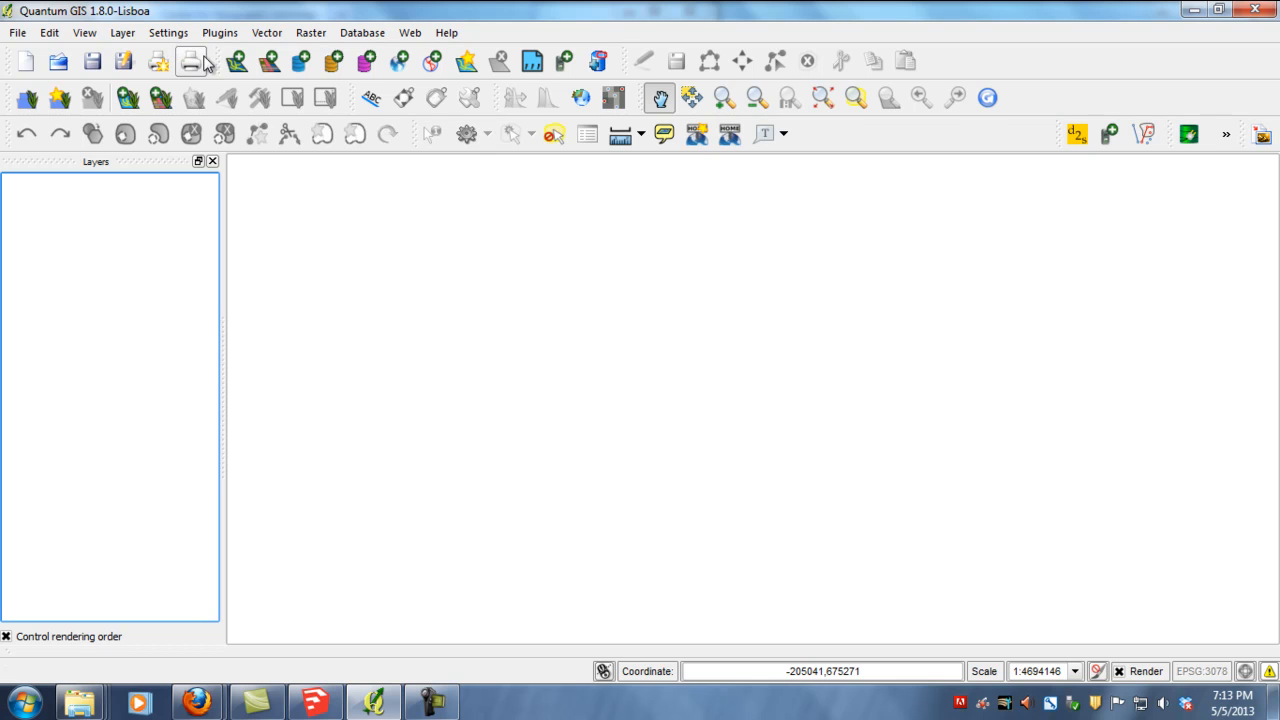
pyautogui.moveTo(232, 62)
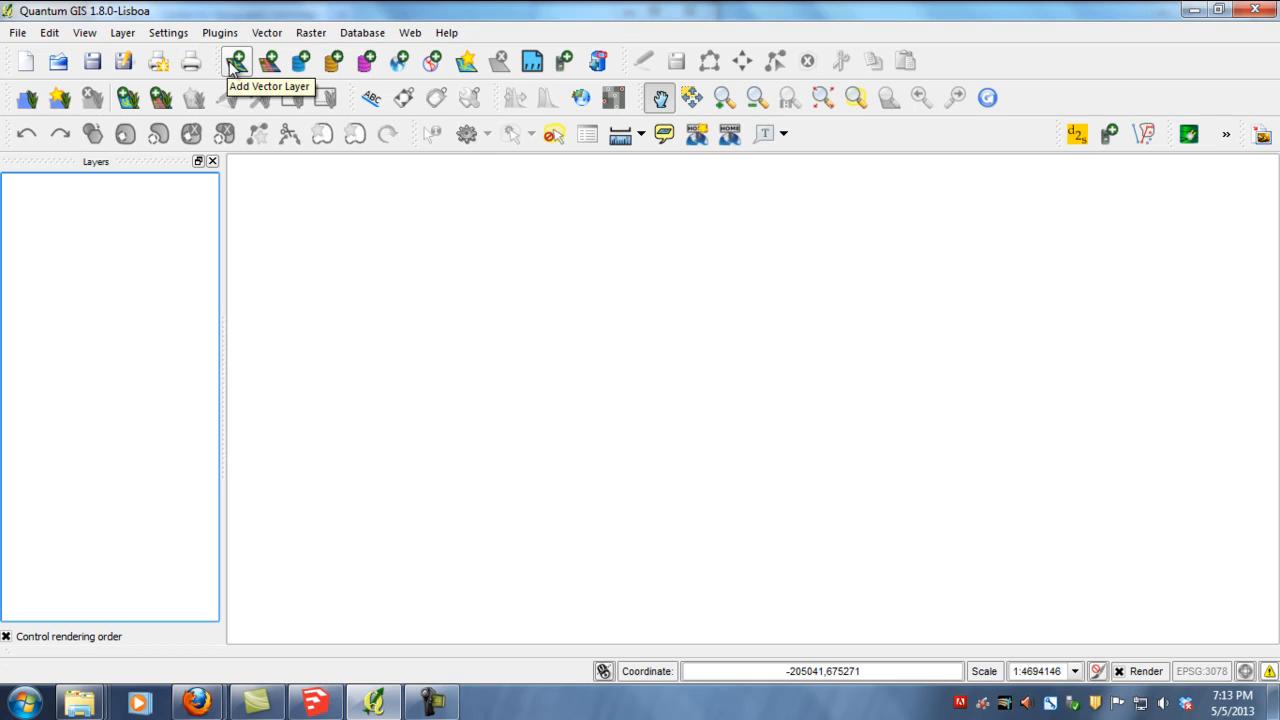
pyautogui.moveTo(270, 64)
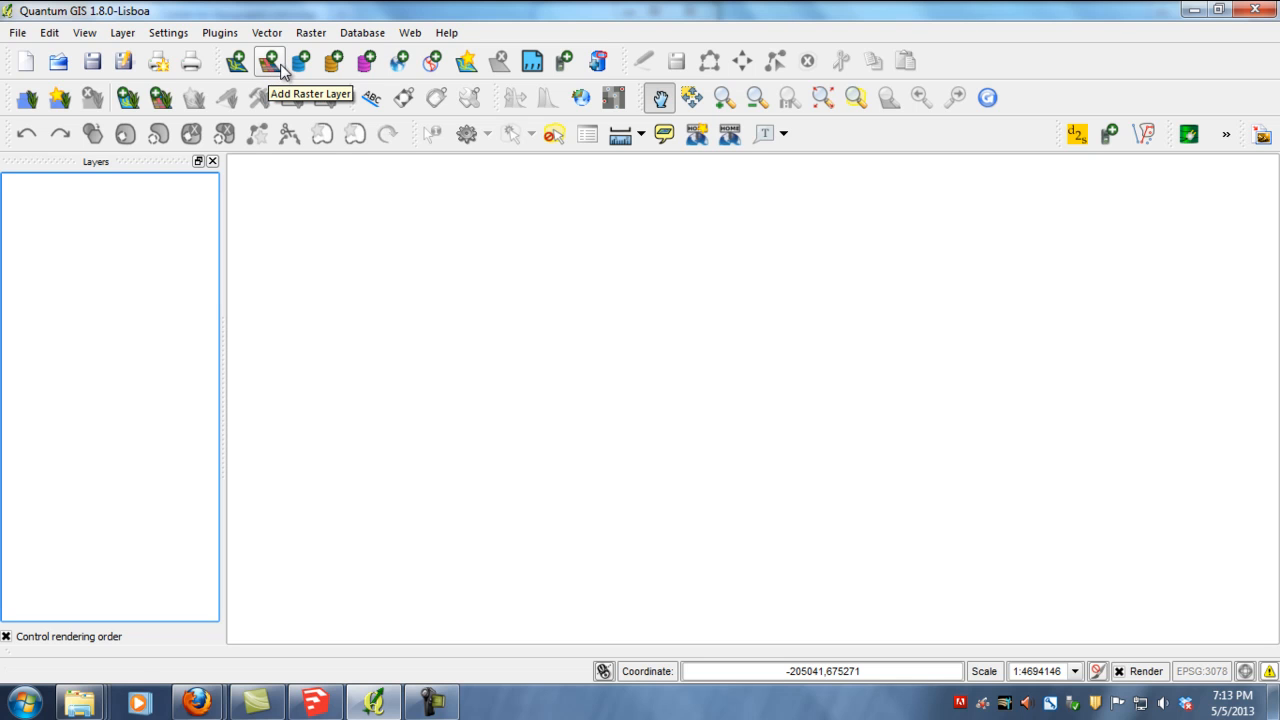
pyautogui.moveTo(333, 58)
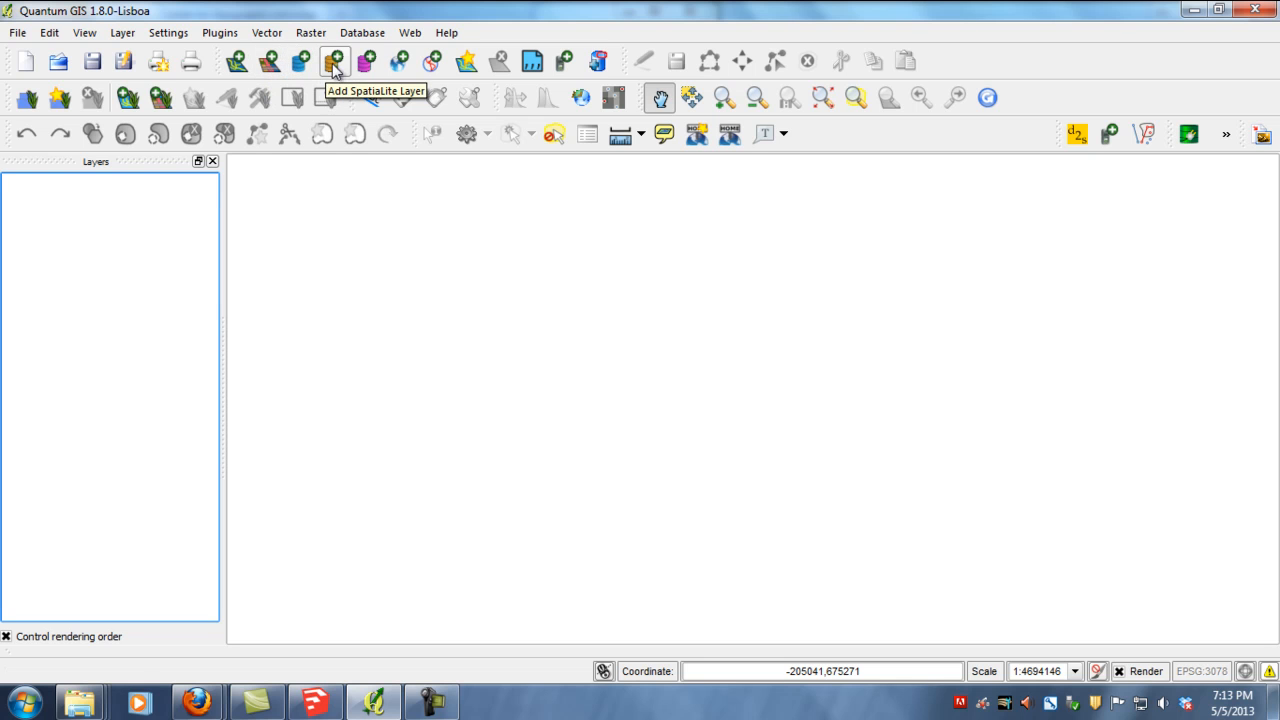
pyautogui.moveTo(260, 62)
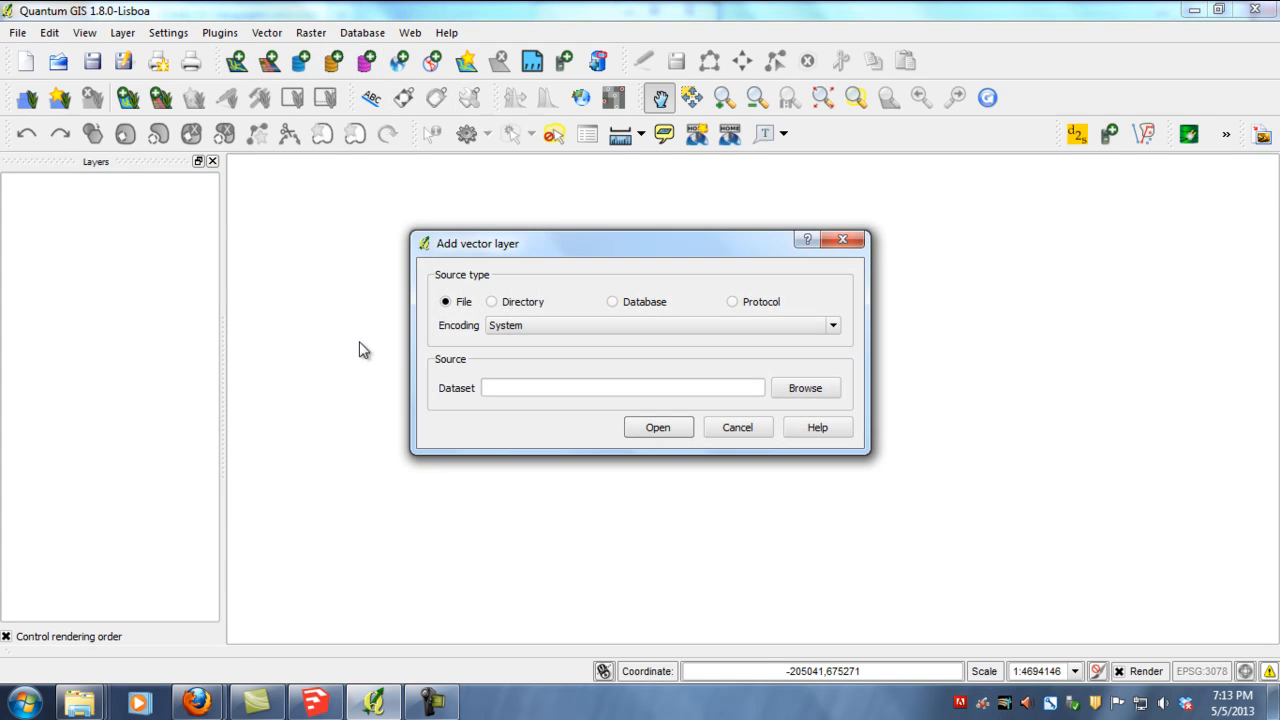
# Browse into the Downloads acub_mi folder to reach acub_miv12b.shp.
pyautogui.click(805, 386)
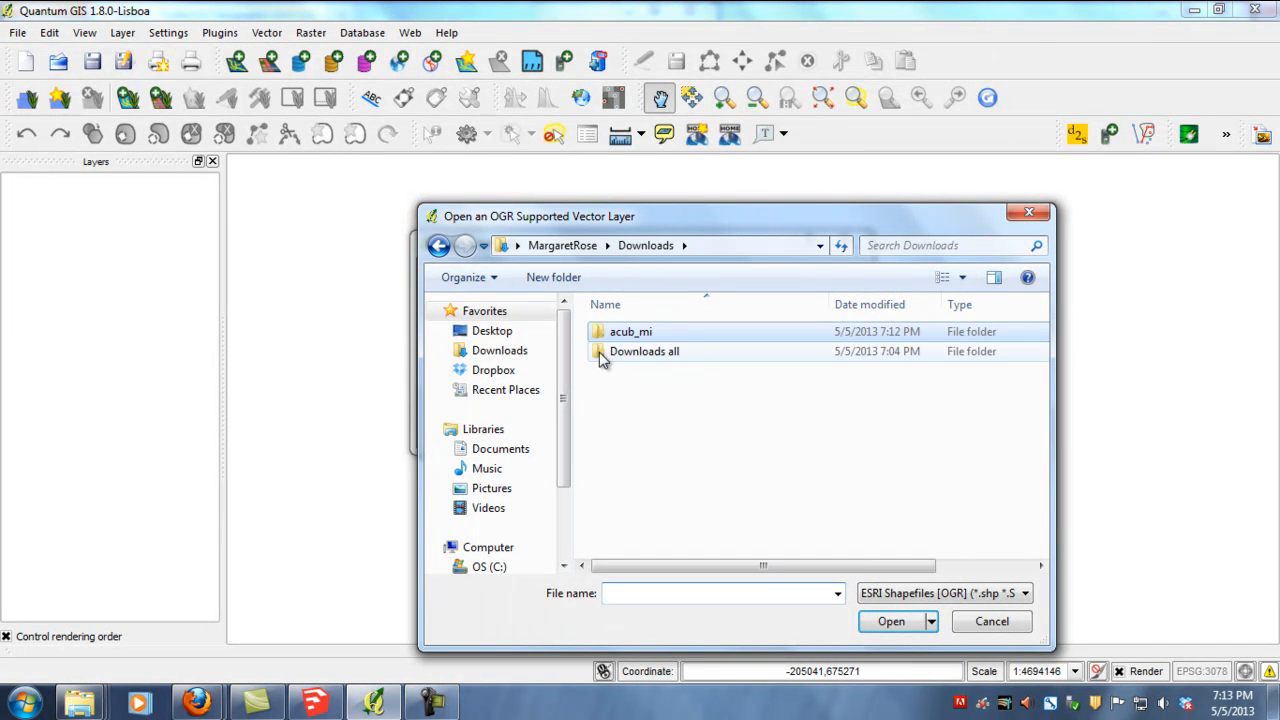
pyautogui.doubleClick(627, 331)
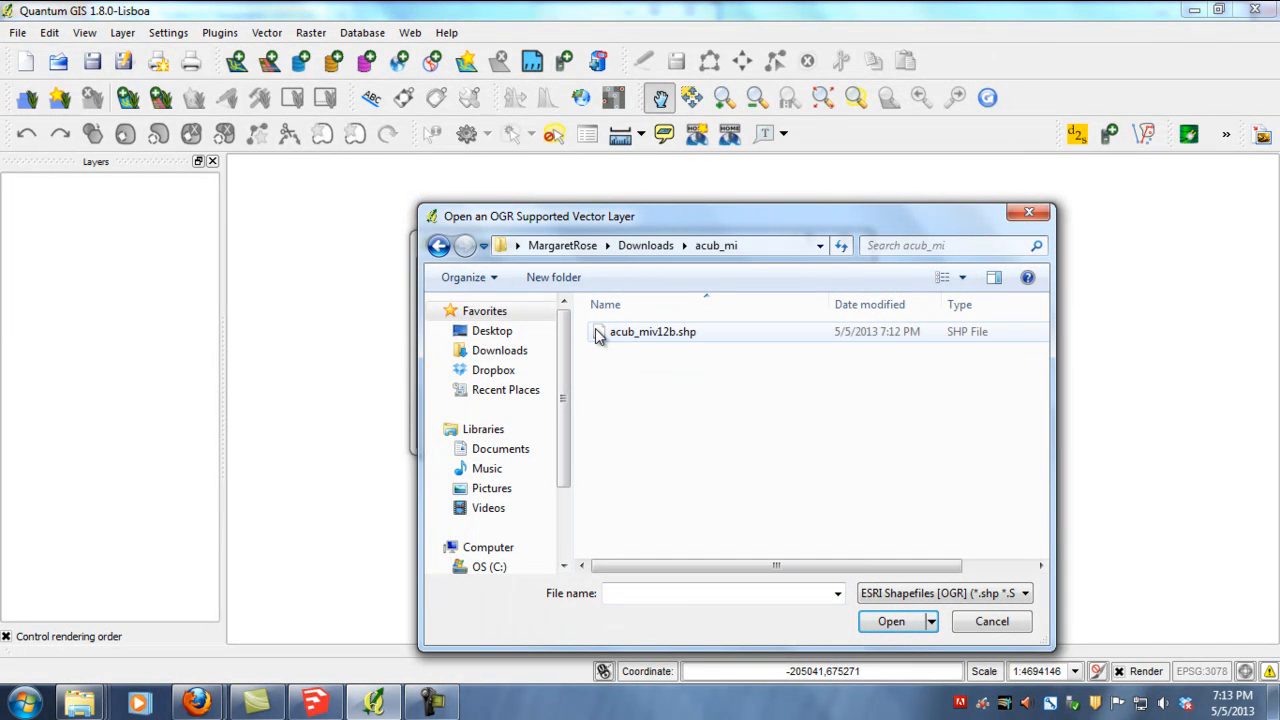